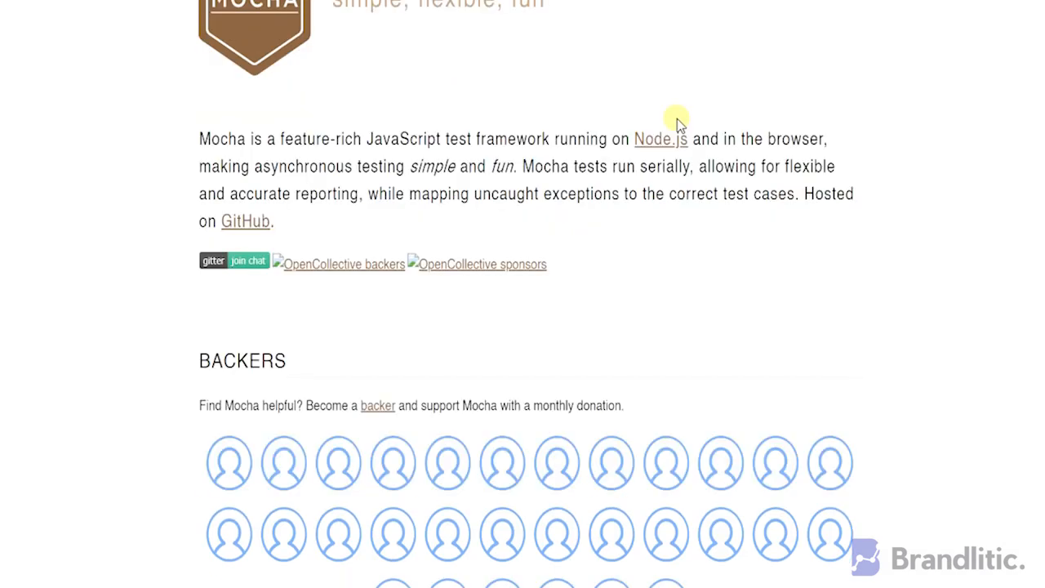
# - Browse down through the home page sections reviewing the framework's features
pyautogui.scroll(-3)
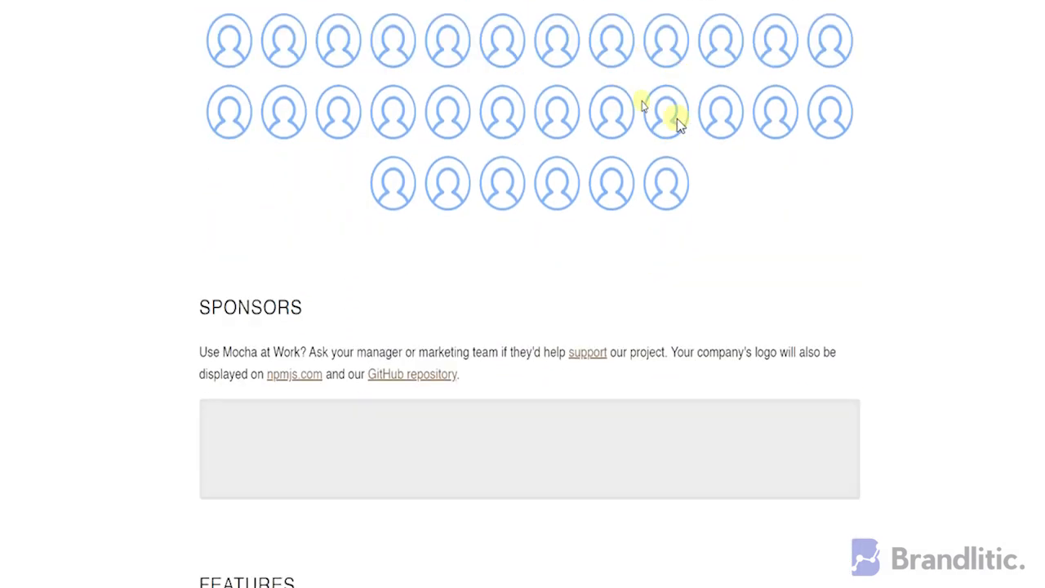
pyautogui.scroll(3)
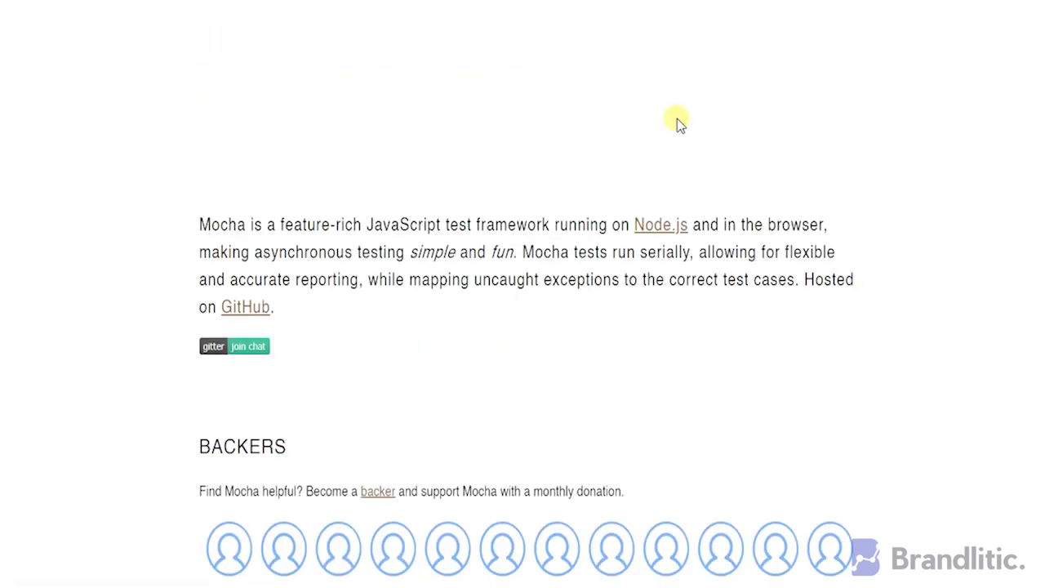
pyautogui.scroll(-3)
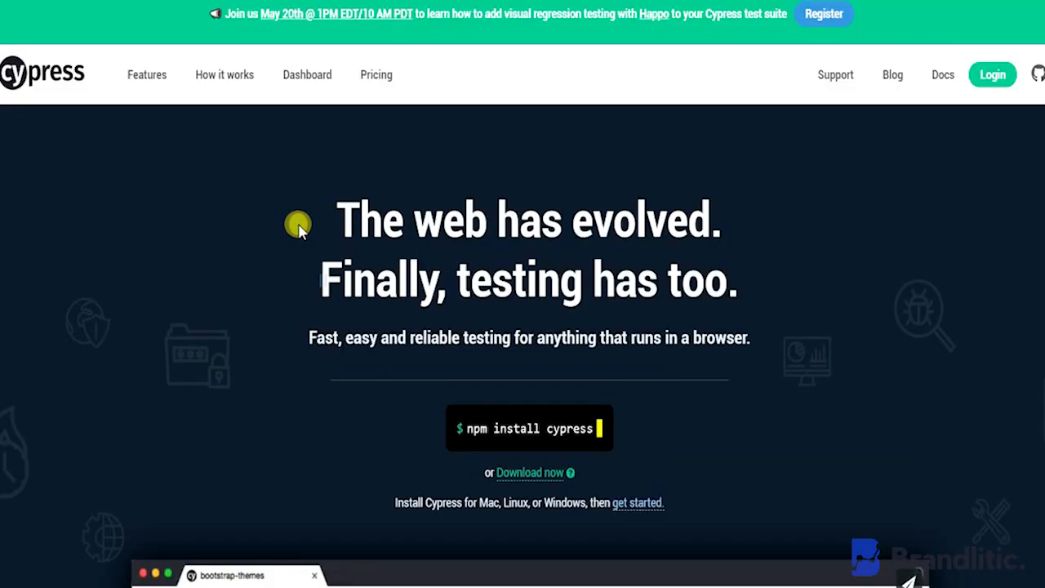
pyautogui.scroll(-3)
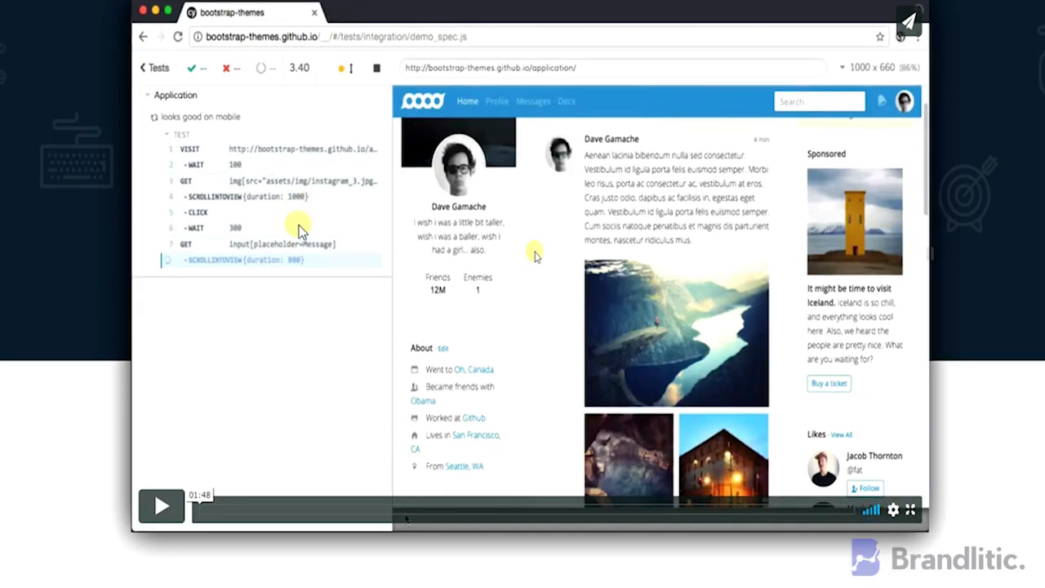
pyautogui.scroll(-3)
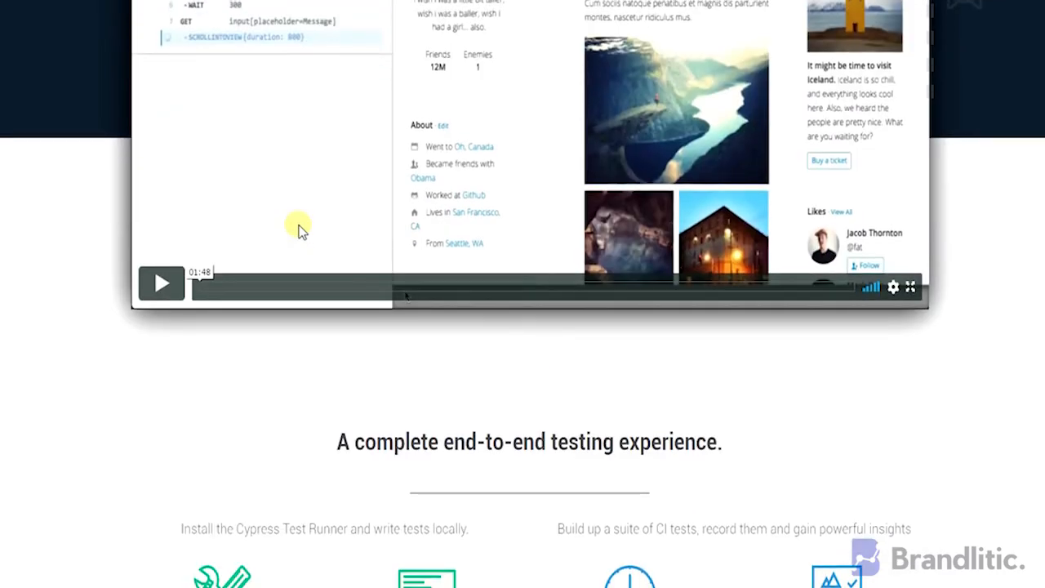
pyautogui.scroll(-3)
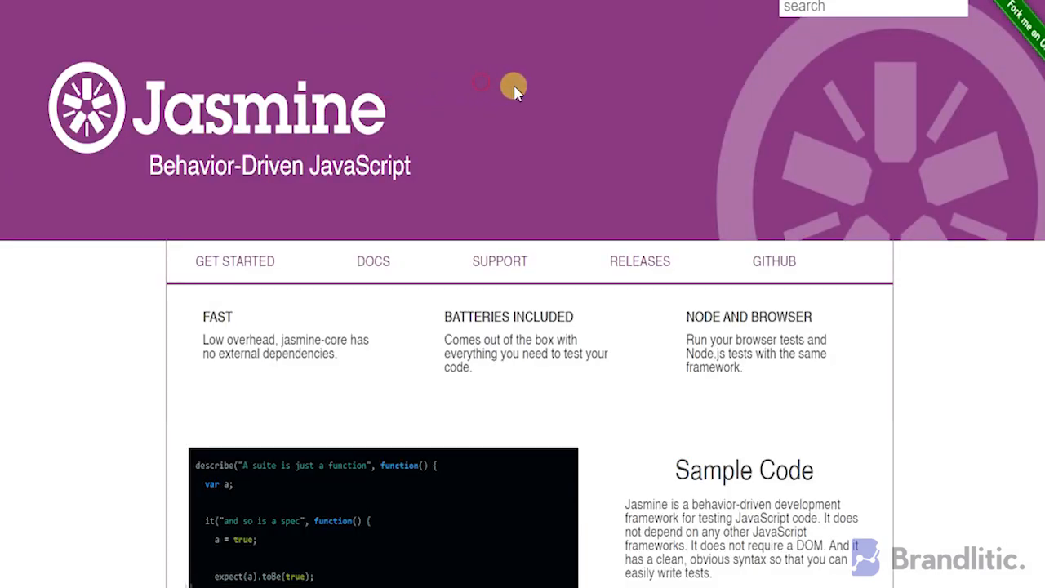
pyautogui.scroll(-3)
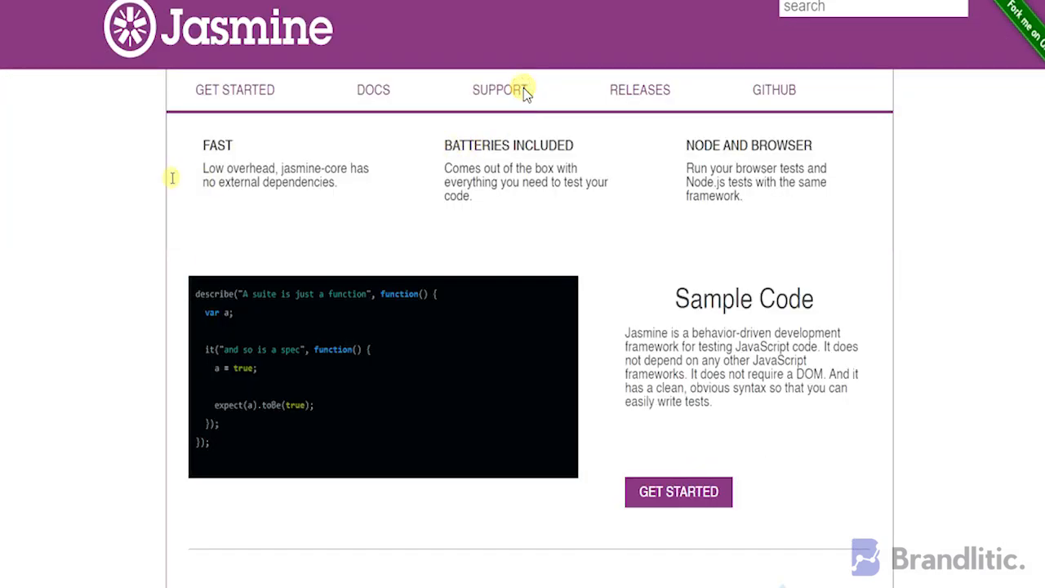
pyautogui.scroll(-3)
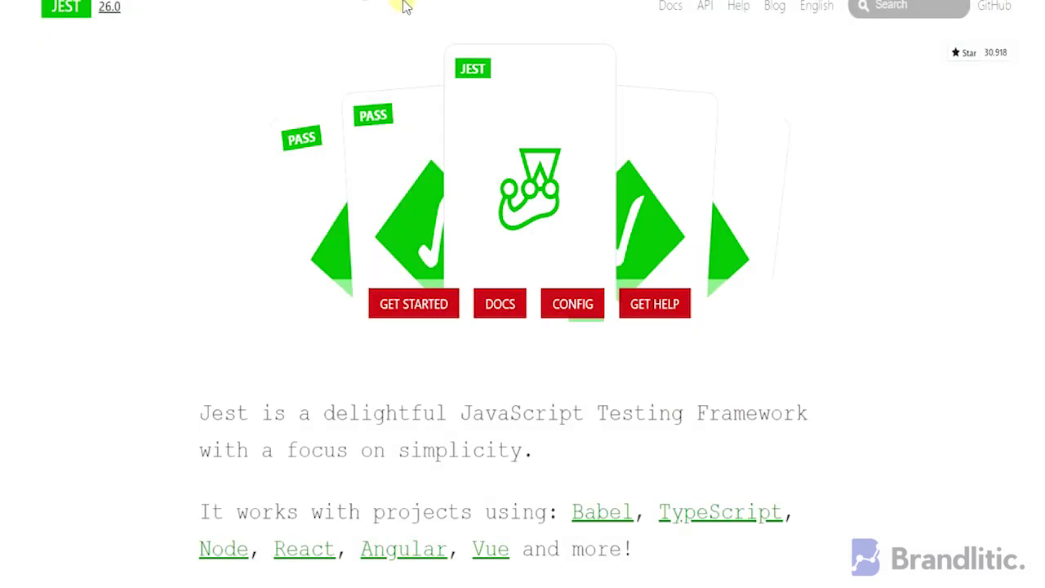
pyautogui.moveTo(538, 127)
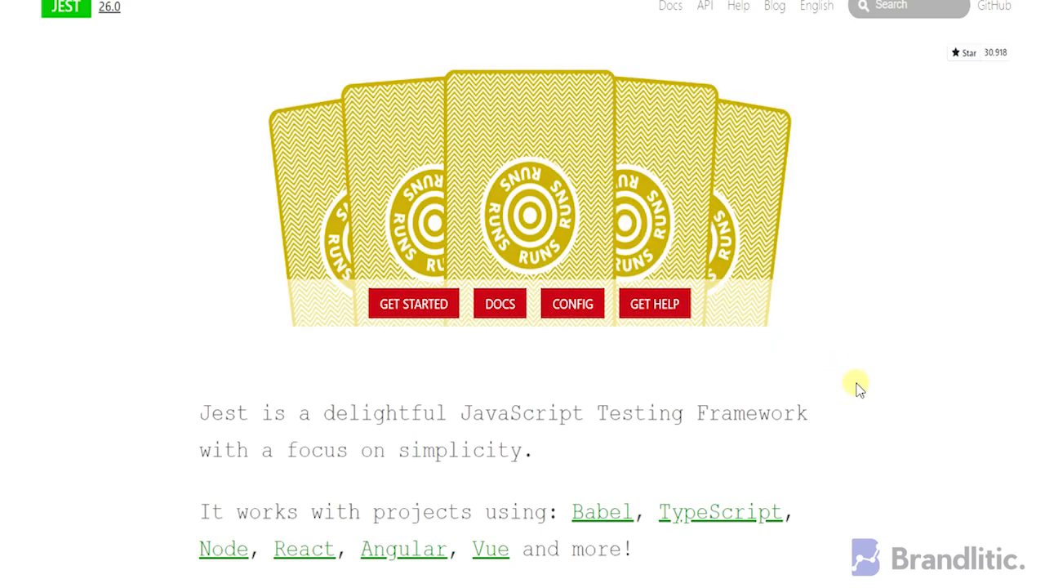
# - Highlight the sentence listing supported projects and continue down the page
pyautogui.moveTo(383, 226); pyautogui.dragTo(633, 261)
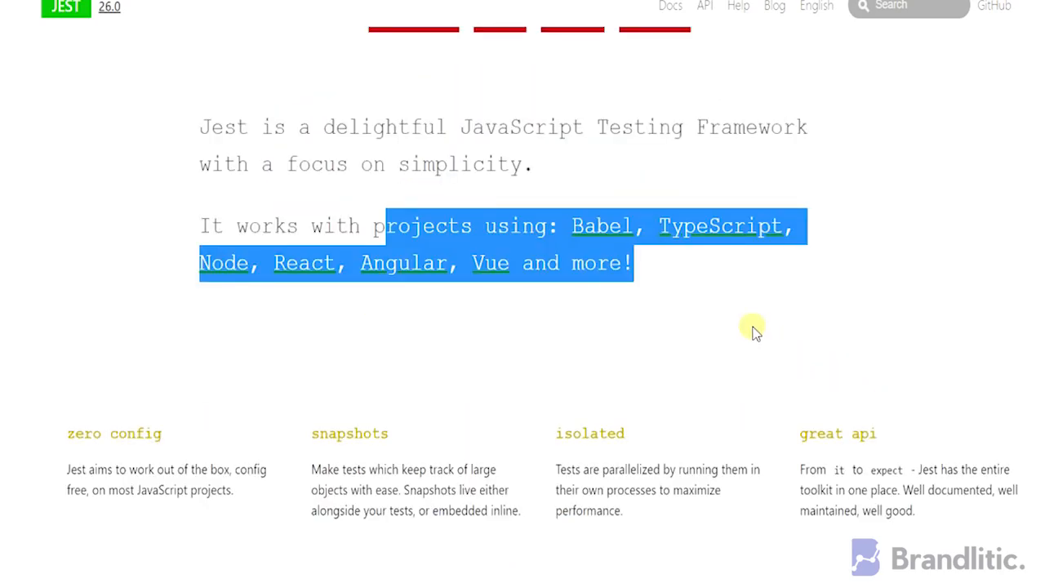
pyautogui.scroll(-3)
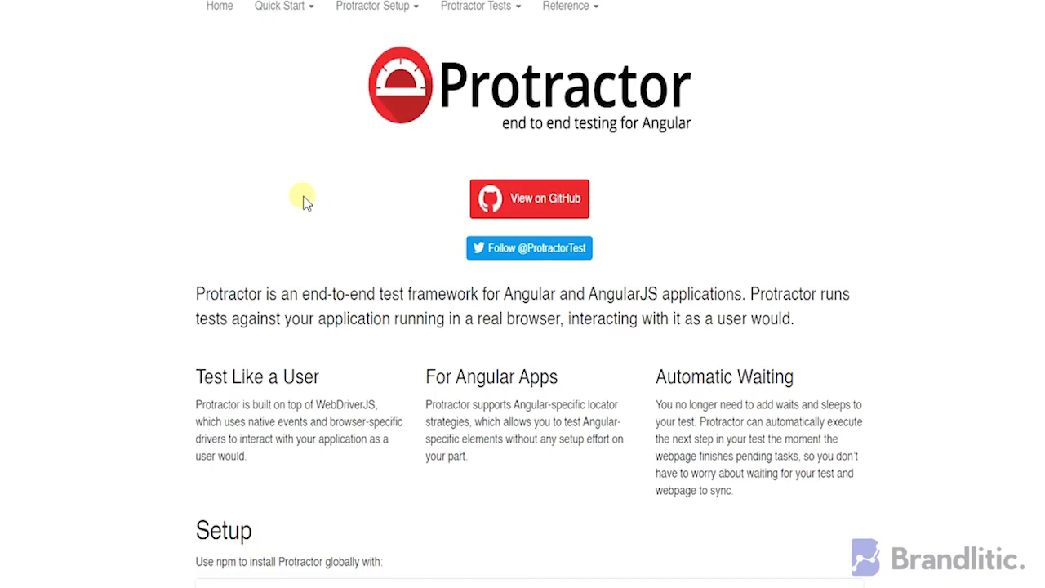
pyautogui.scroll(-3)
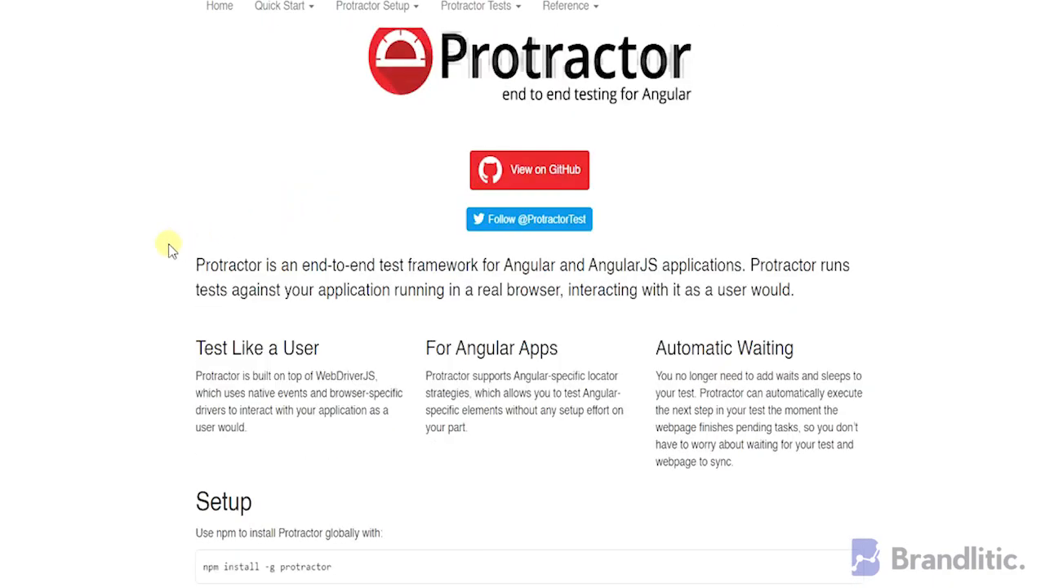
pyautogui.scroll(-3)
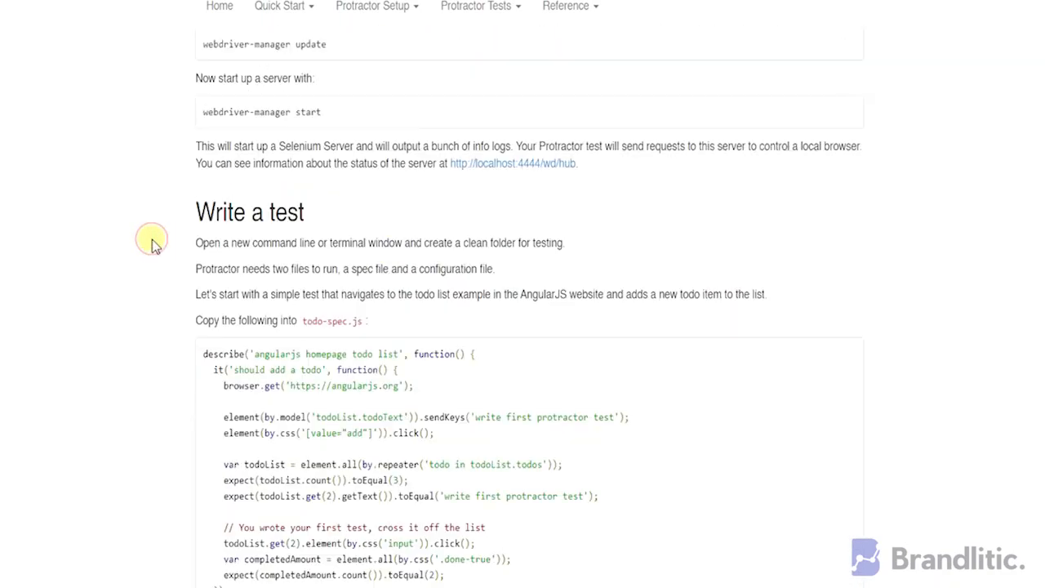
pyautogui.scroll(-3)
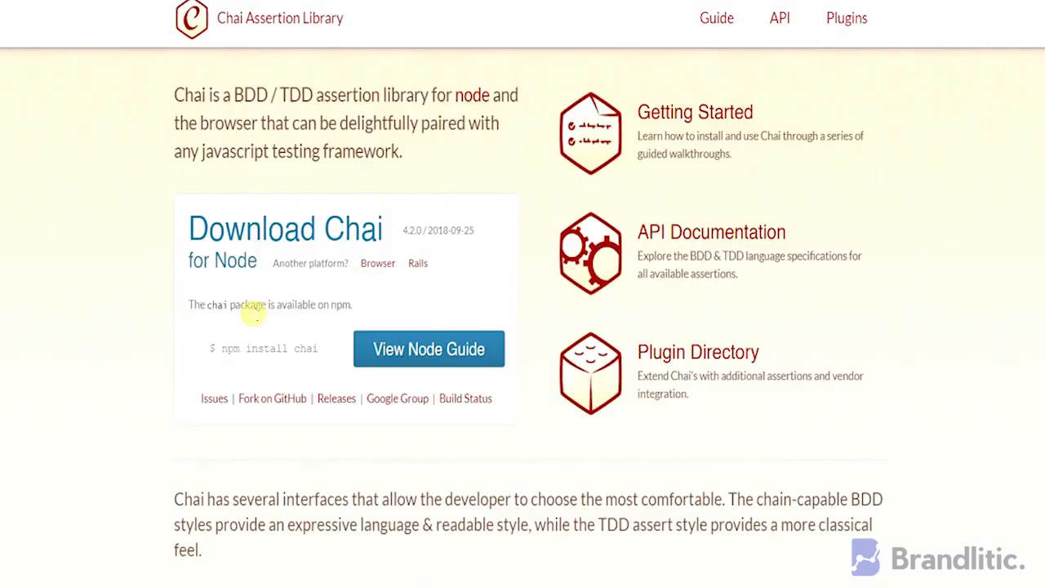
pyautogui.moveTo(188, 362)
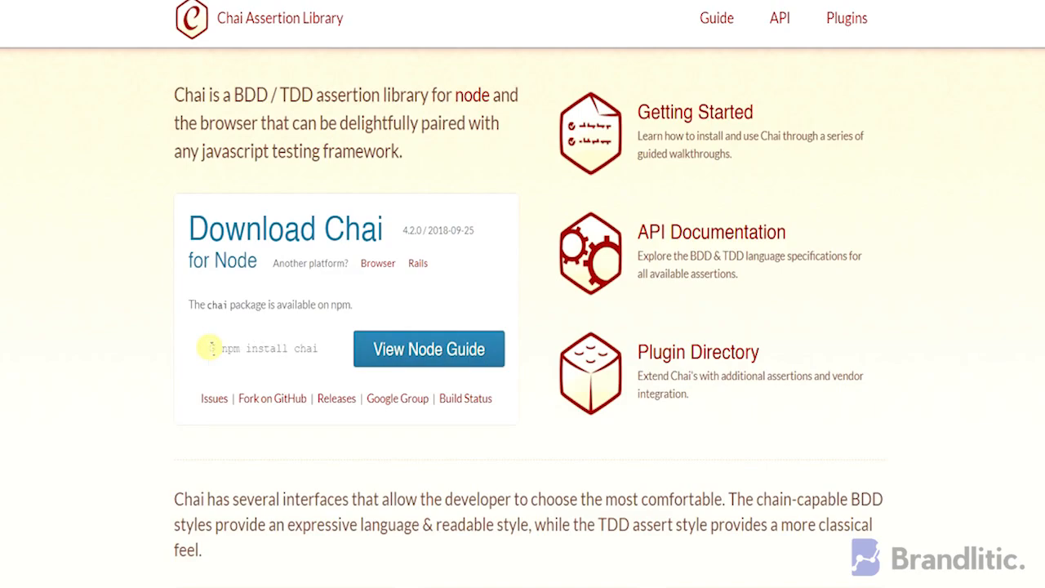
# - Finish scrolling the TestCafe home page and go to Docs in the top navigation
pyautogui.scroll(-3)
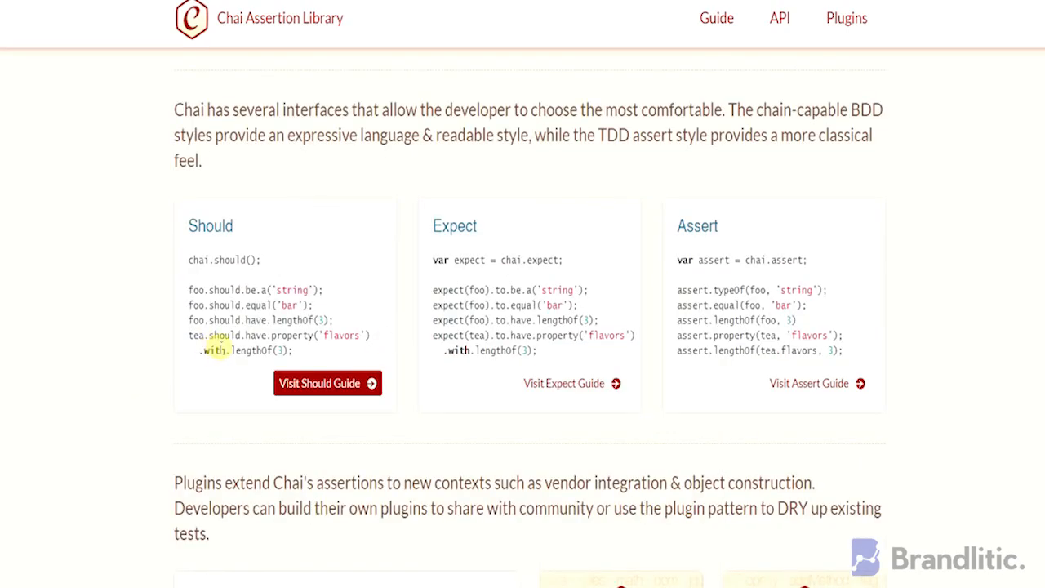
pyautogui.scroll(-3)
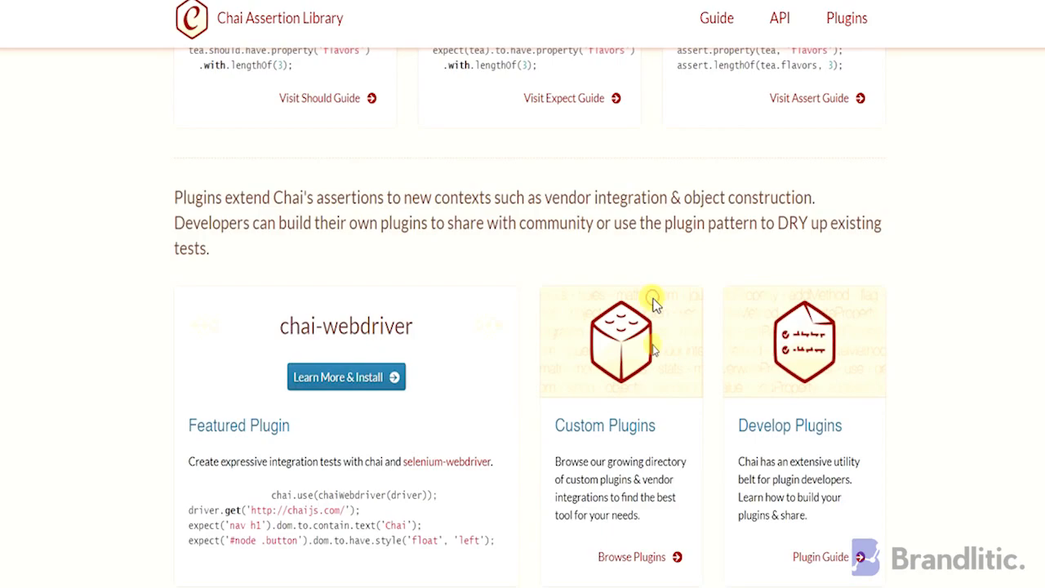
pyautogui.scroll(-3)
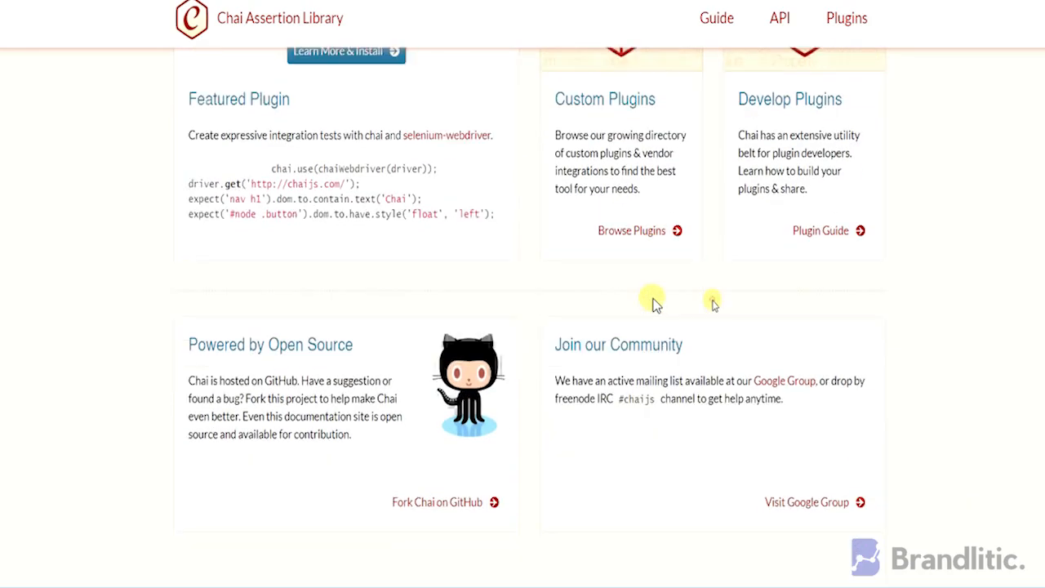
pyautogui.scroll(-3)
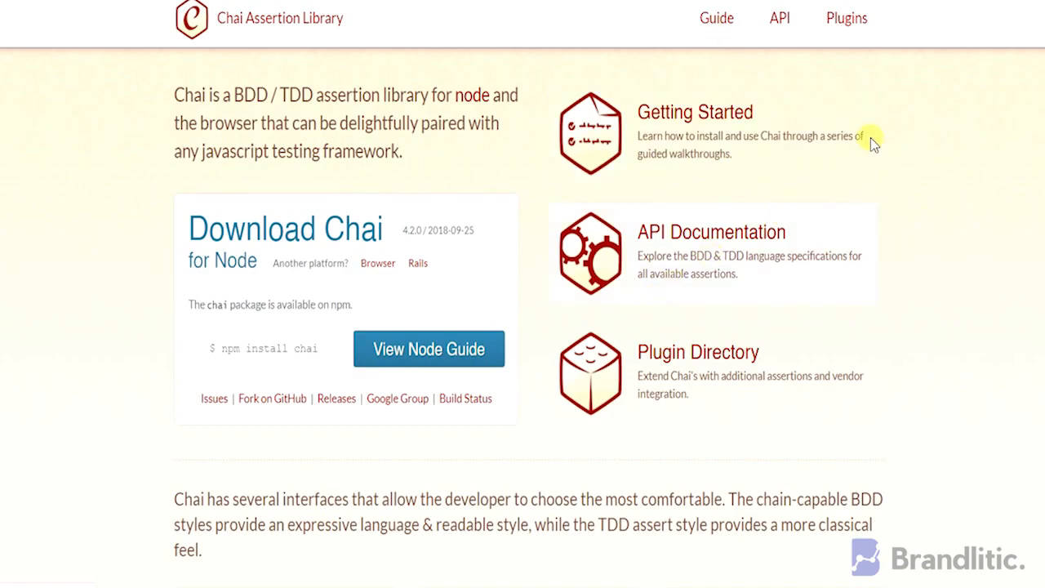
pyautogui.click(715, 18)
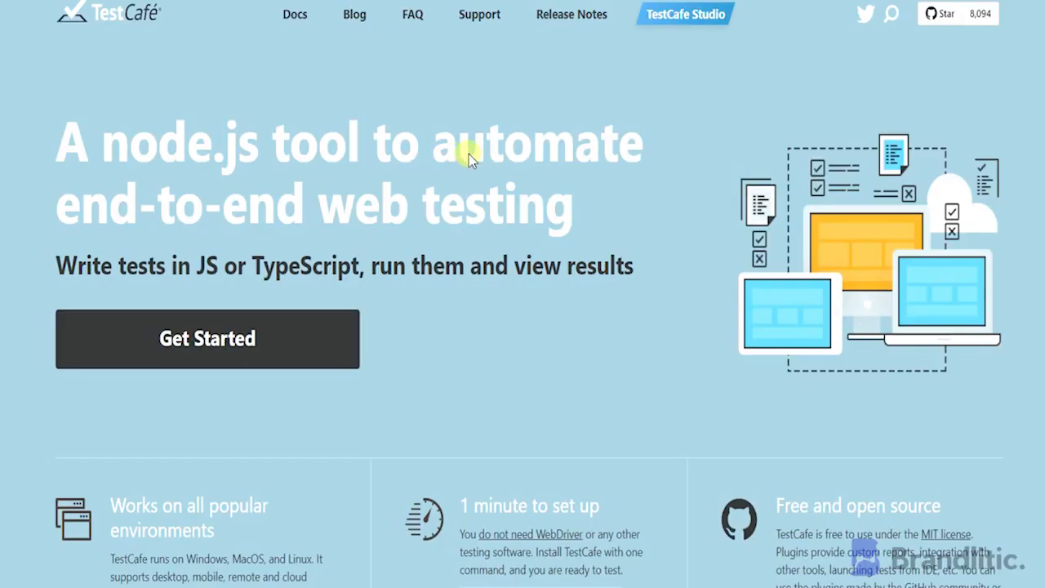
# - Open the TestCafe Getting Started guide from the documentation and scroll into it
pyautogui.scroll(-3)
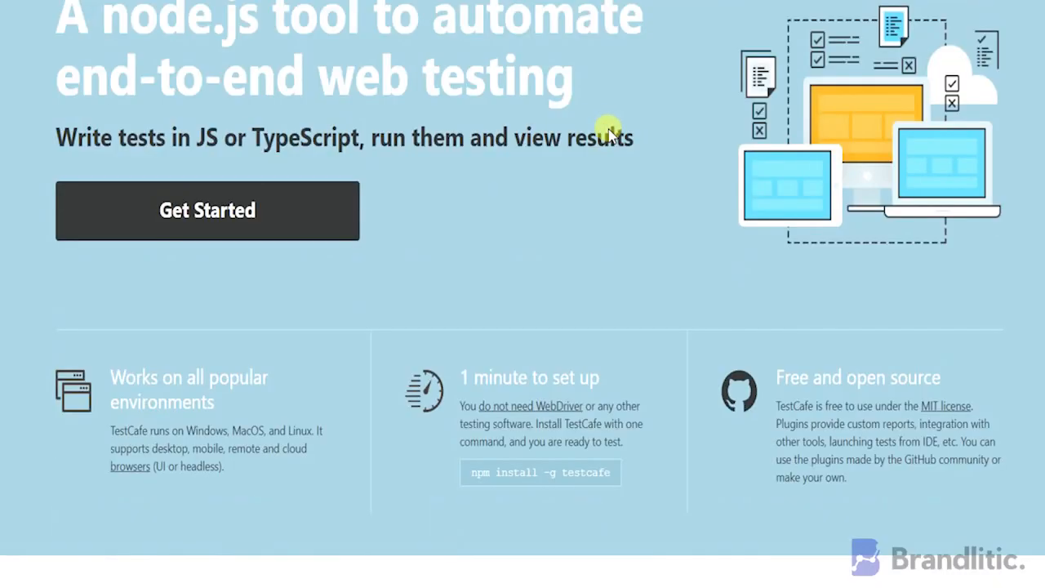
pyautogui.scroll(-3)
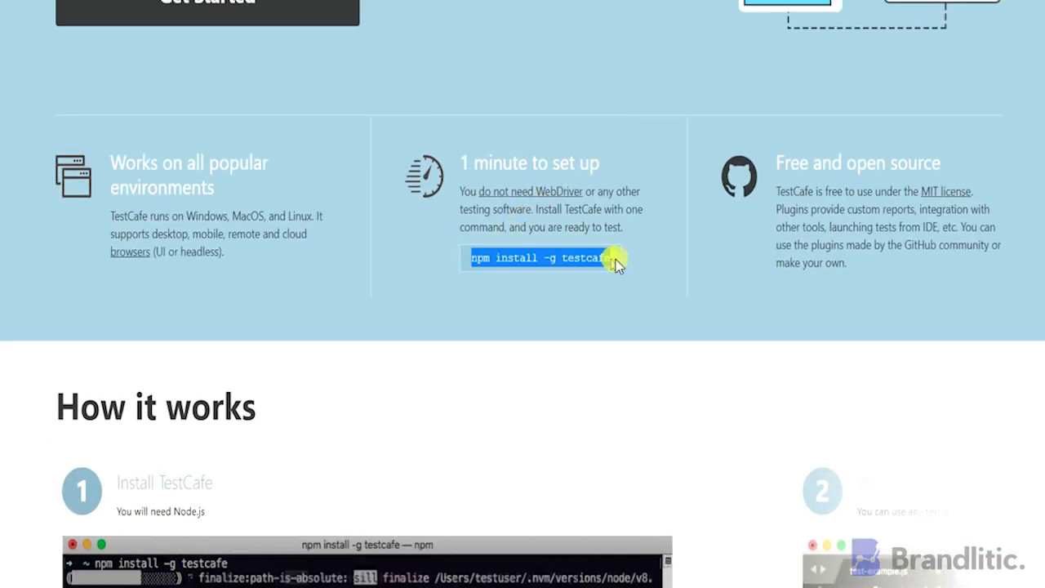
pyautogui.scroll(-3)
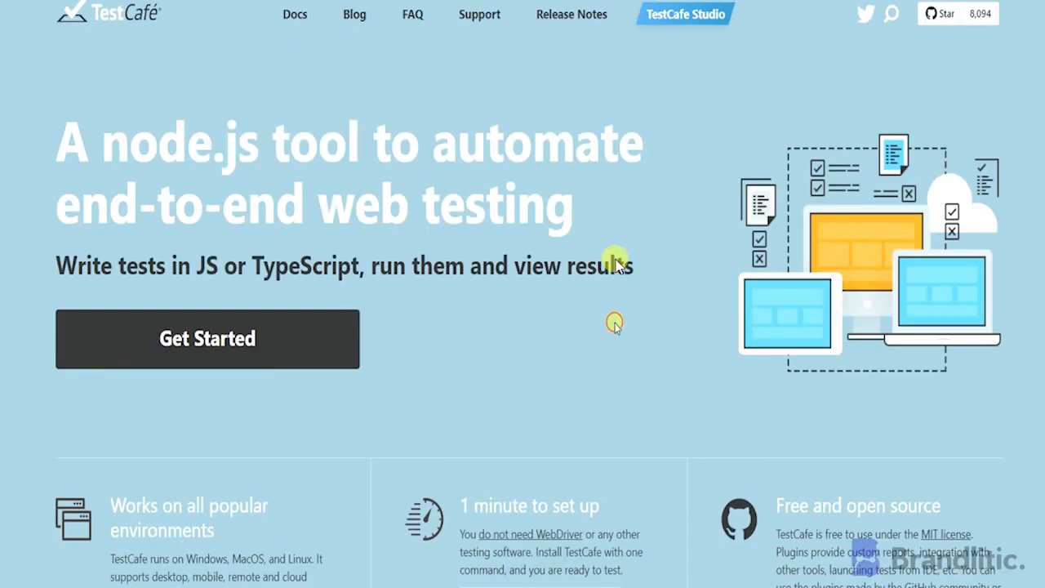
pyautogui.moveTo(317, 44)
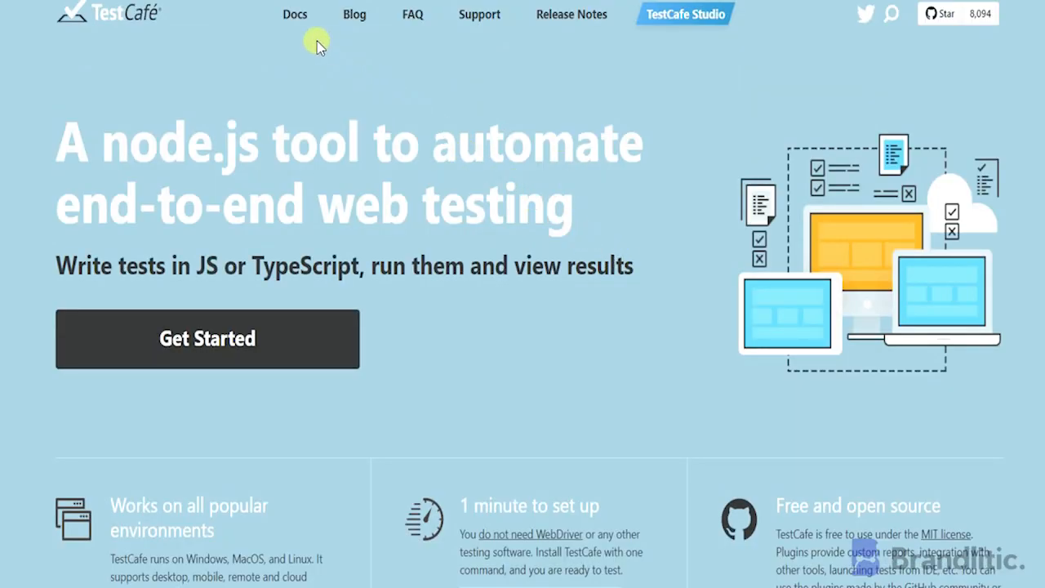
pyautogui.click(294, 13)
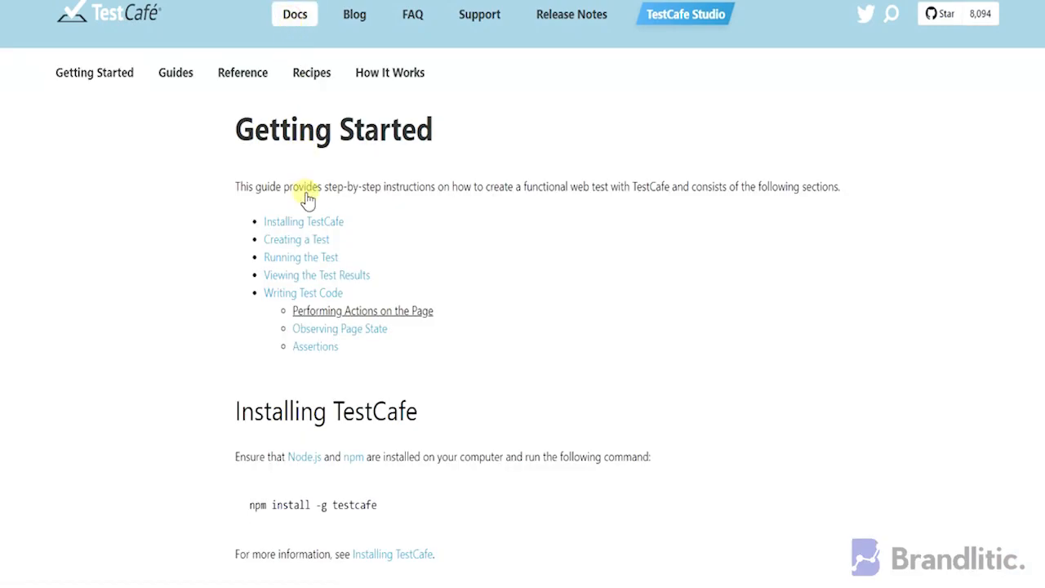
pyautogui.scroll(-3)
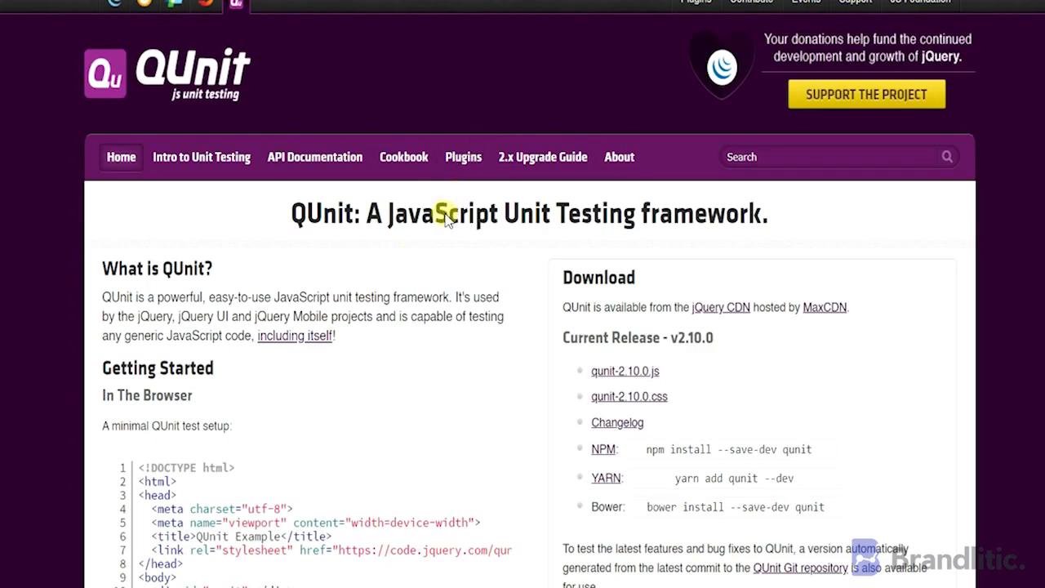
pyautogui.scroll(-3)
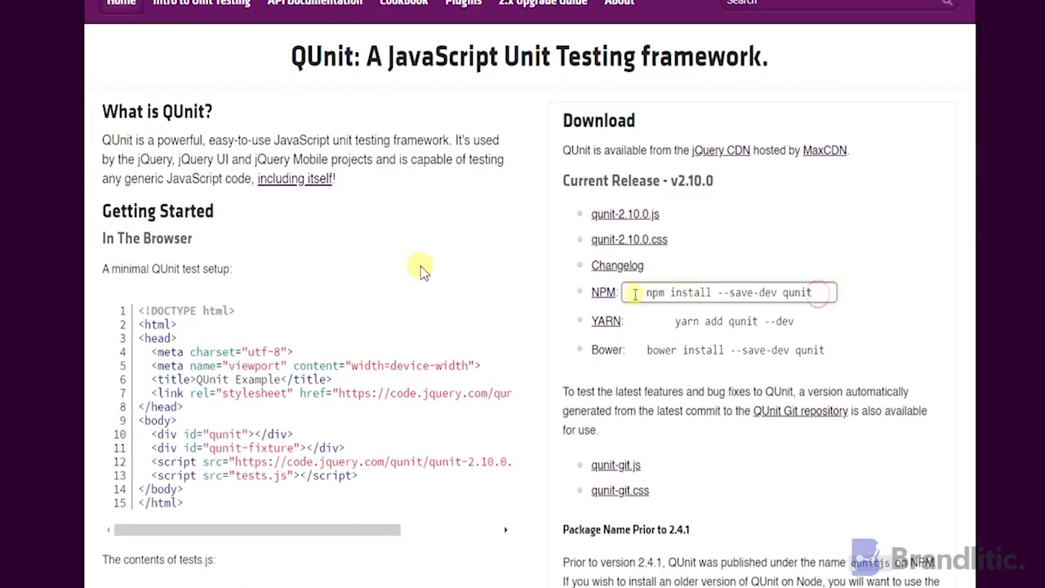
pyautogui.scroll(-3)
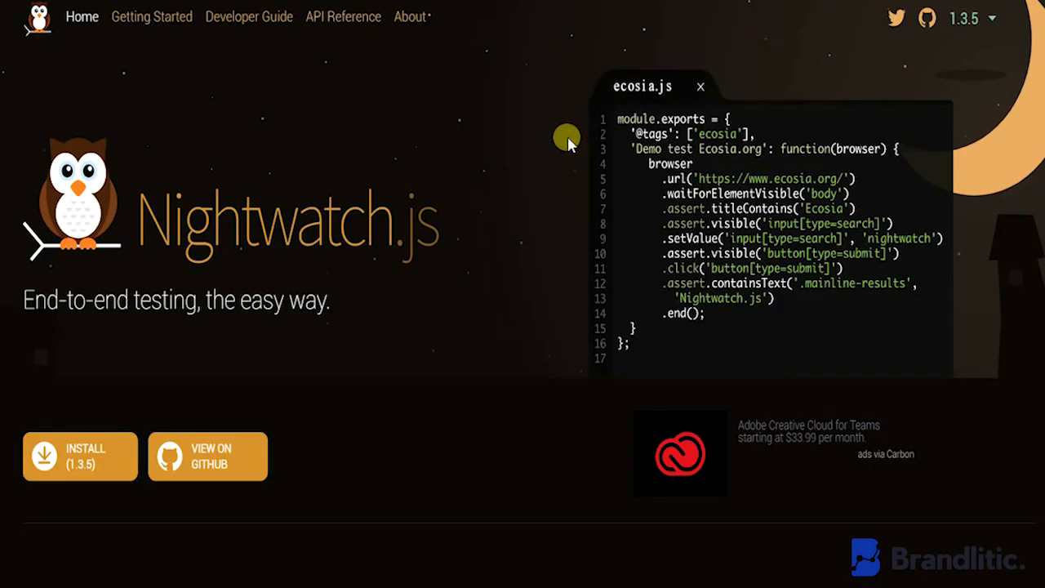
# - Review the Nightwatch.js home page demo test, then open the Getting Started overview on WebDriver
pyautogui.scroll(-3)
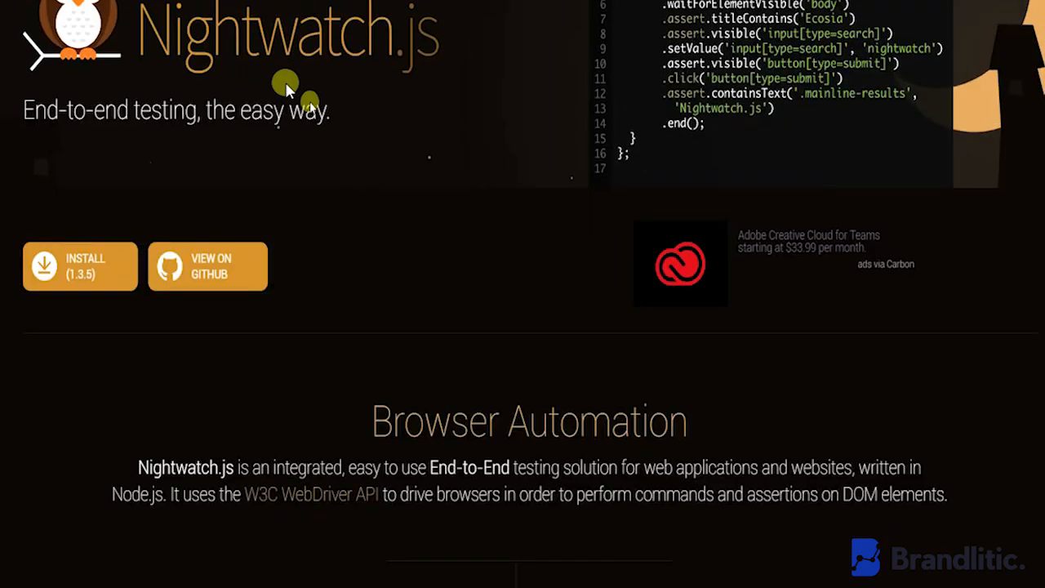
pyautogui.scroll(-3)
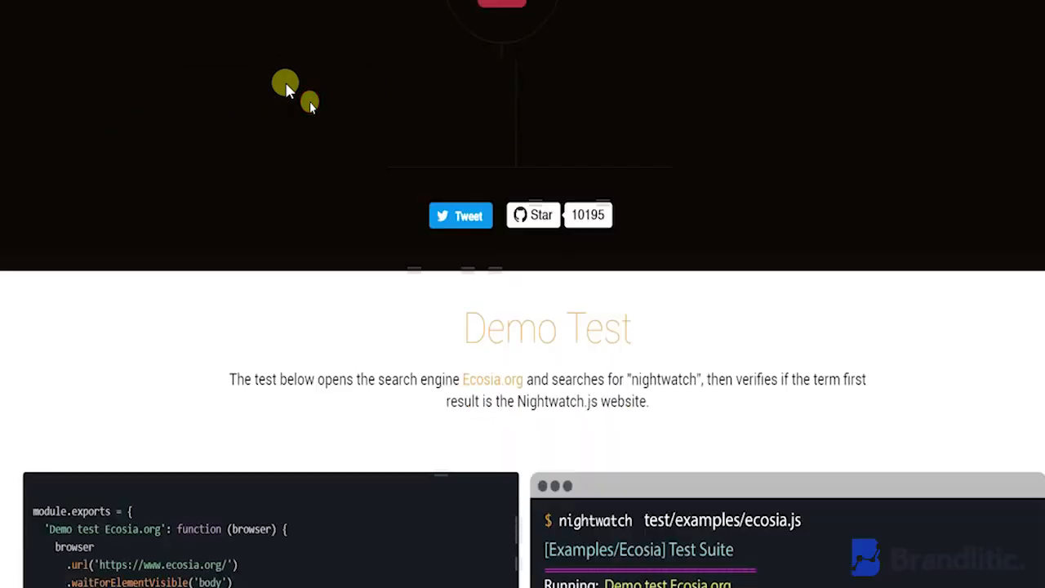
pyautogui.scroll(-3)
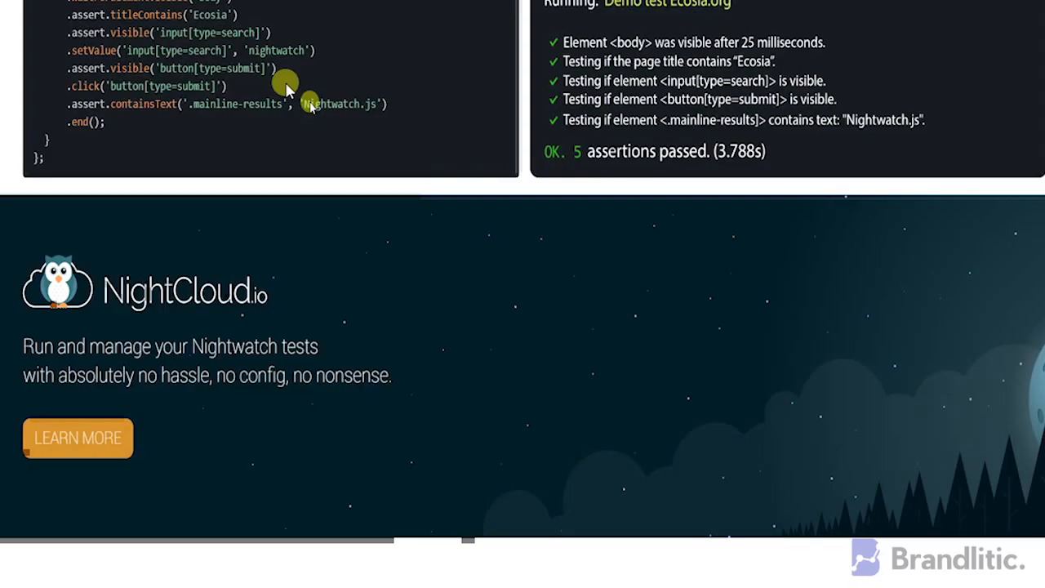
pyautogui.scroll(3)
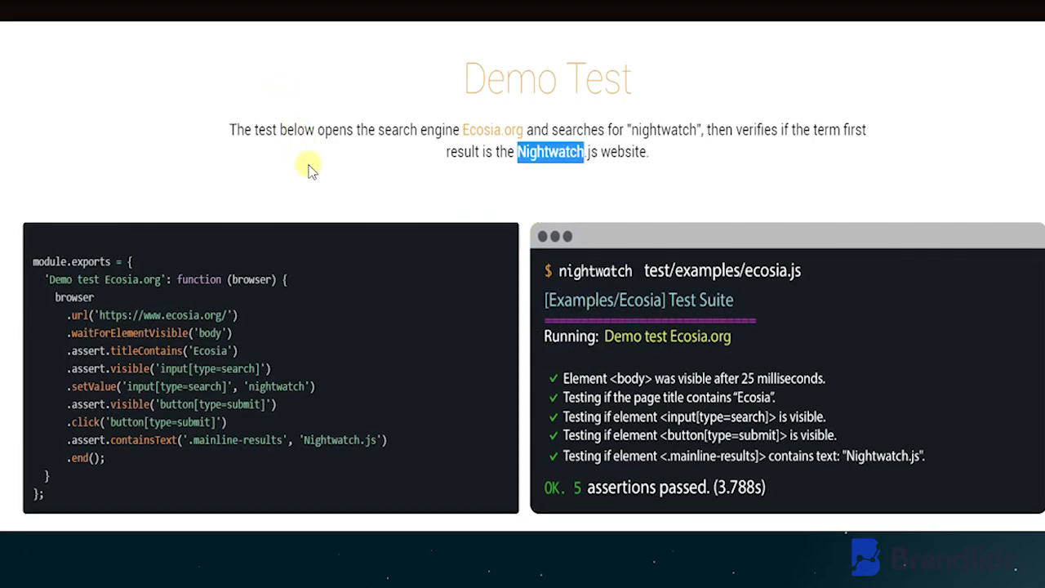
pyautogui.moveTo(418, 302)
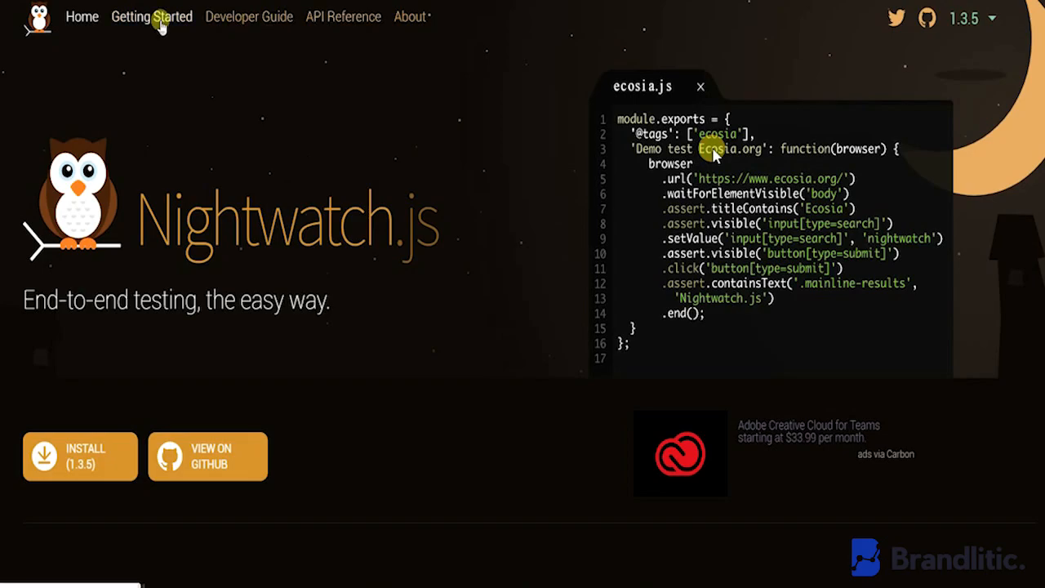
pyautogui.click(150, 16)
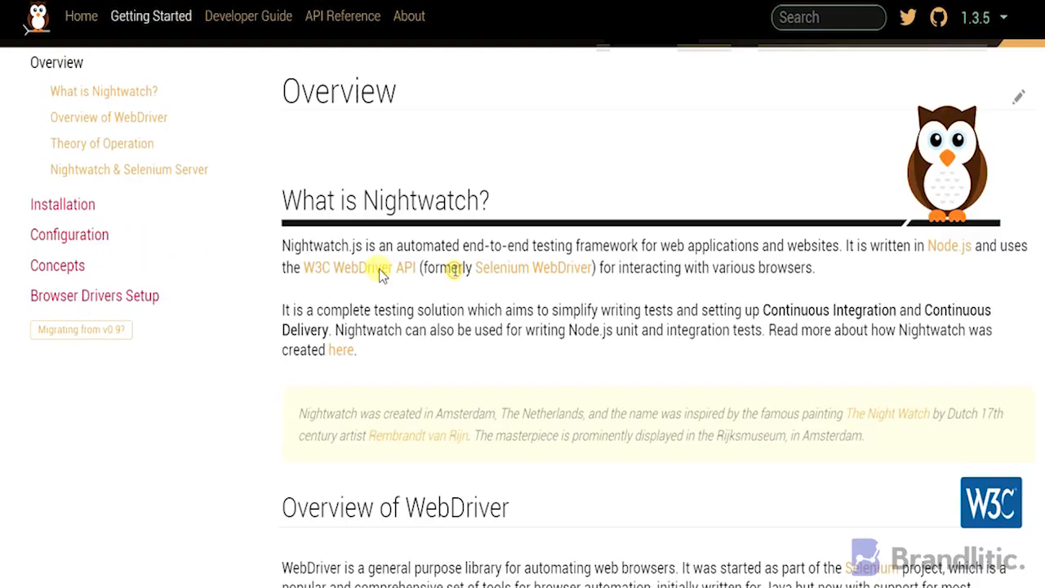
pyautogui.scroll(-3)
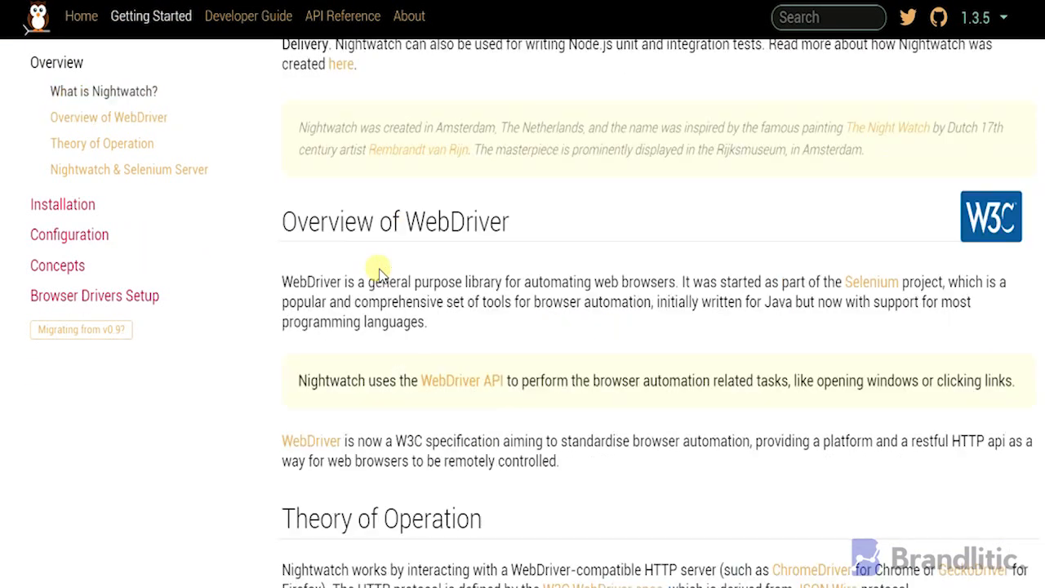